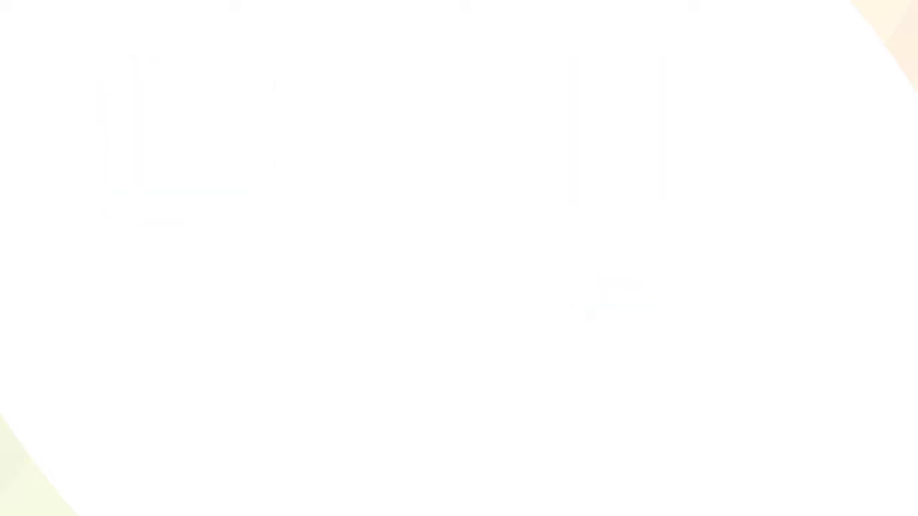
type("a:")
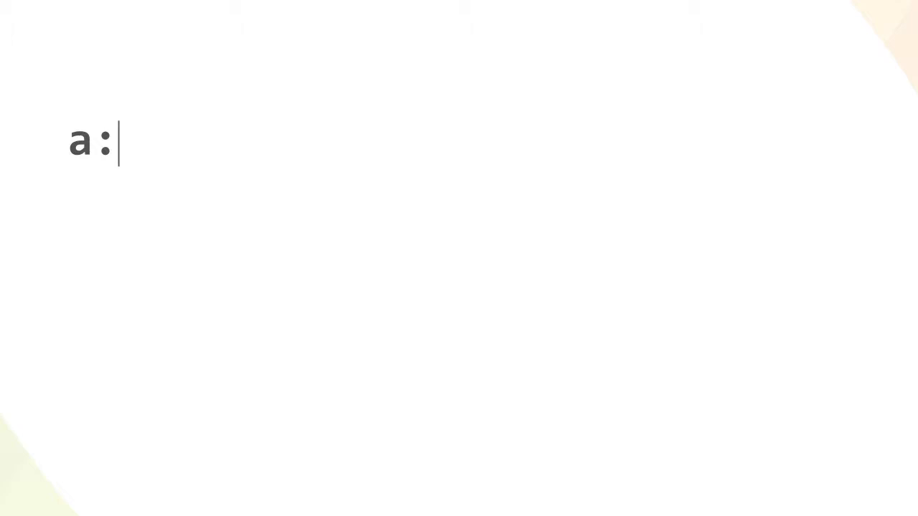
type("has(> img:only-child)")
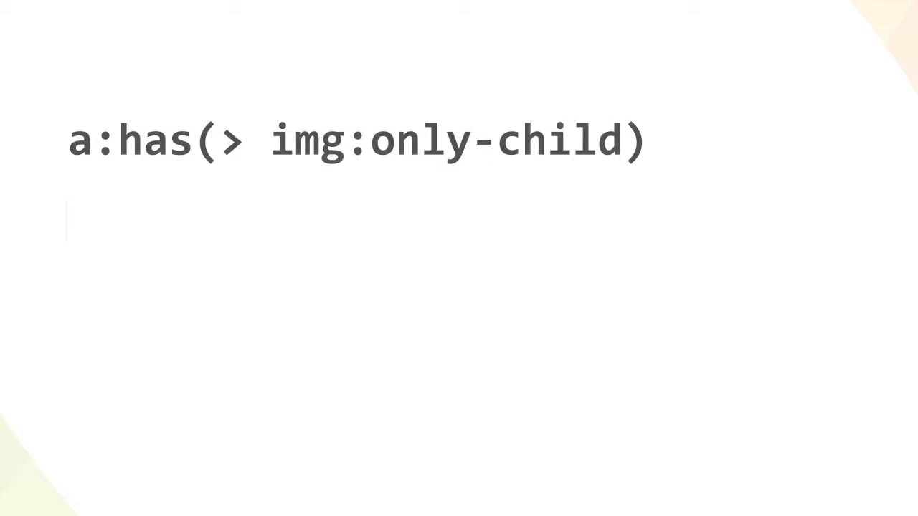
type("section:has(table.data)")
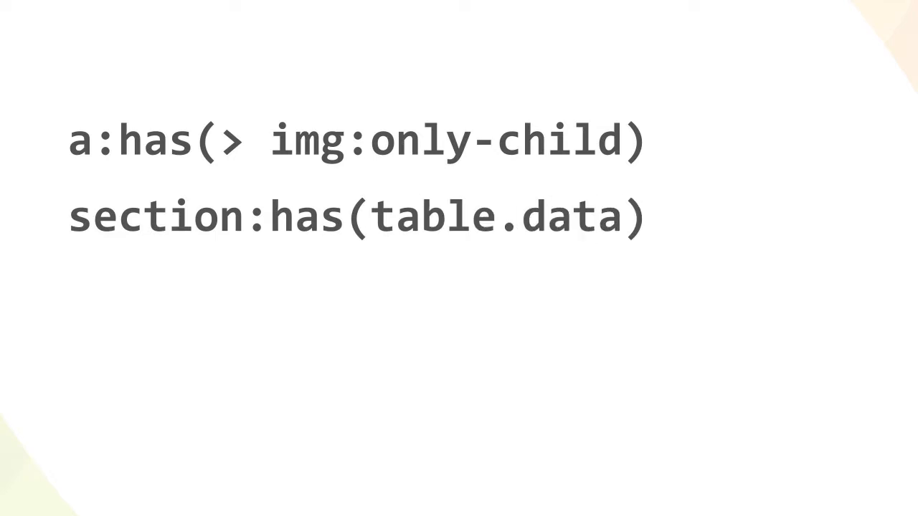
type("ul:h")
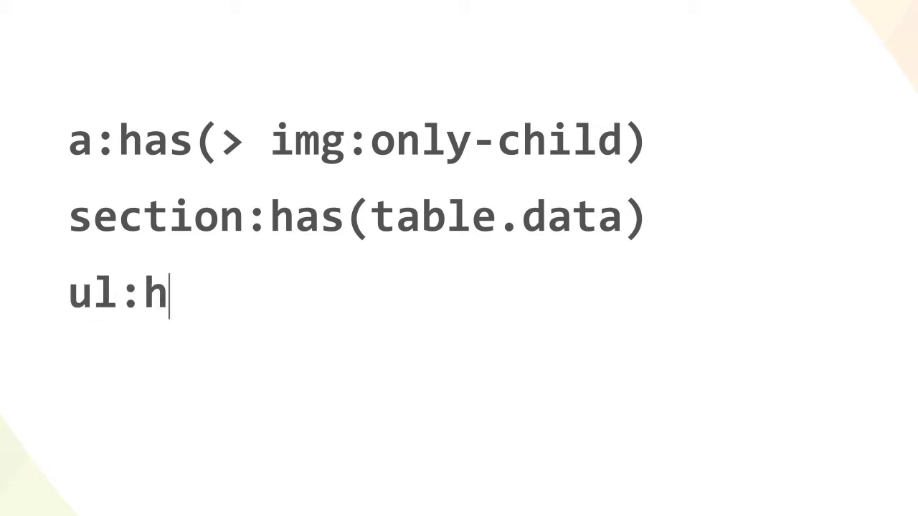
type("as(+ol)")
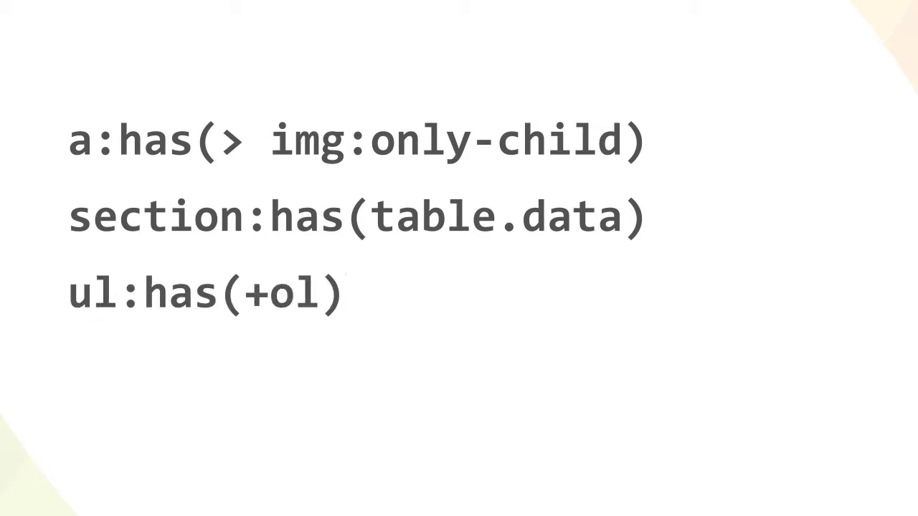
type("article:ha")
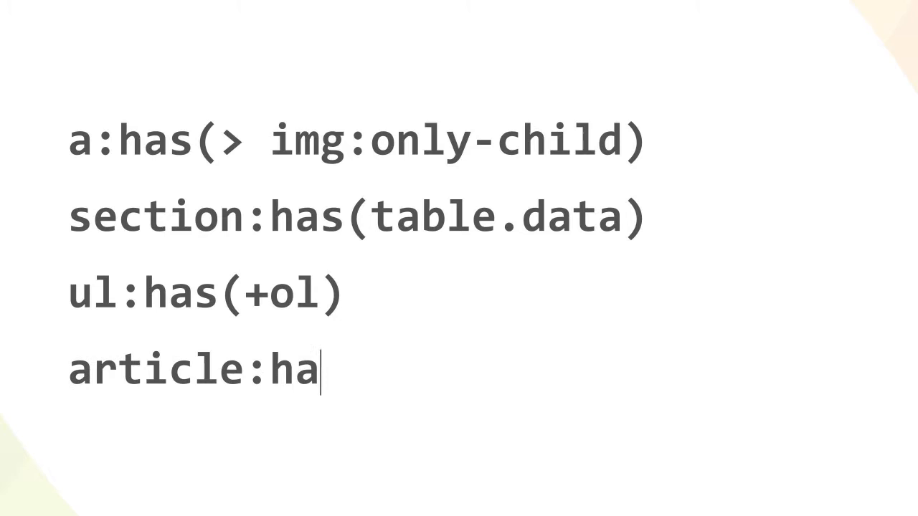
type("s(h2, h3, h4.sidebar)")
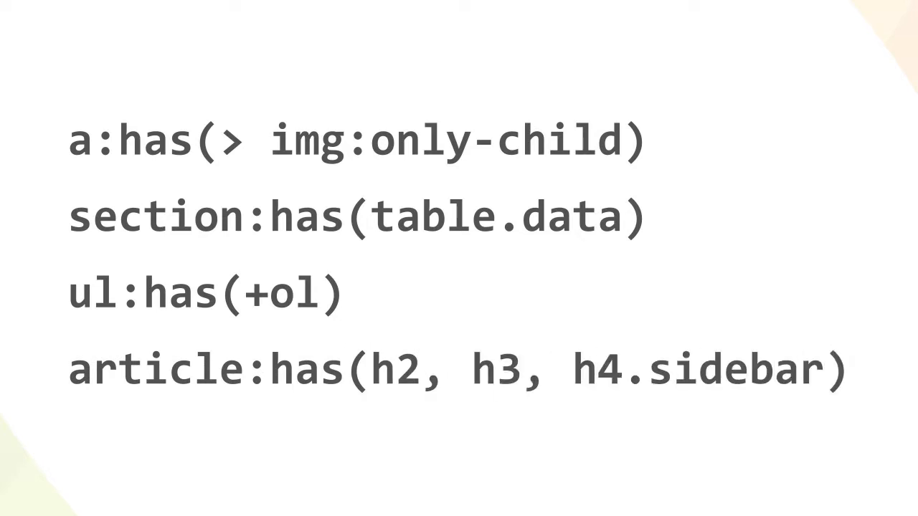